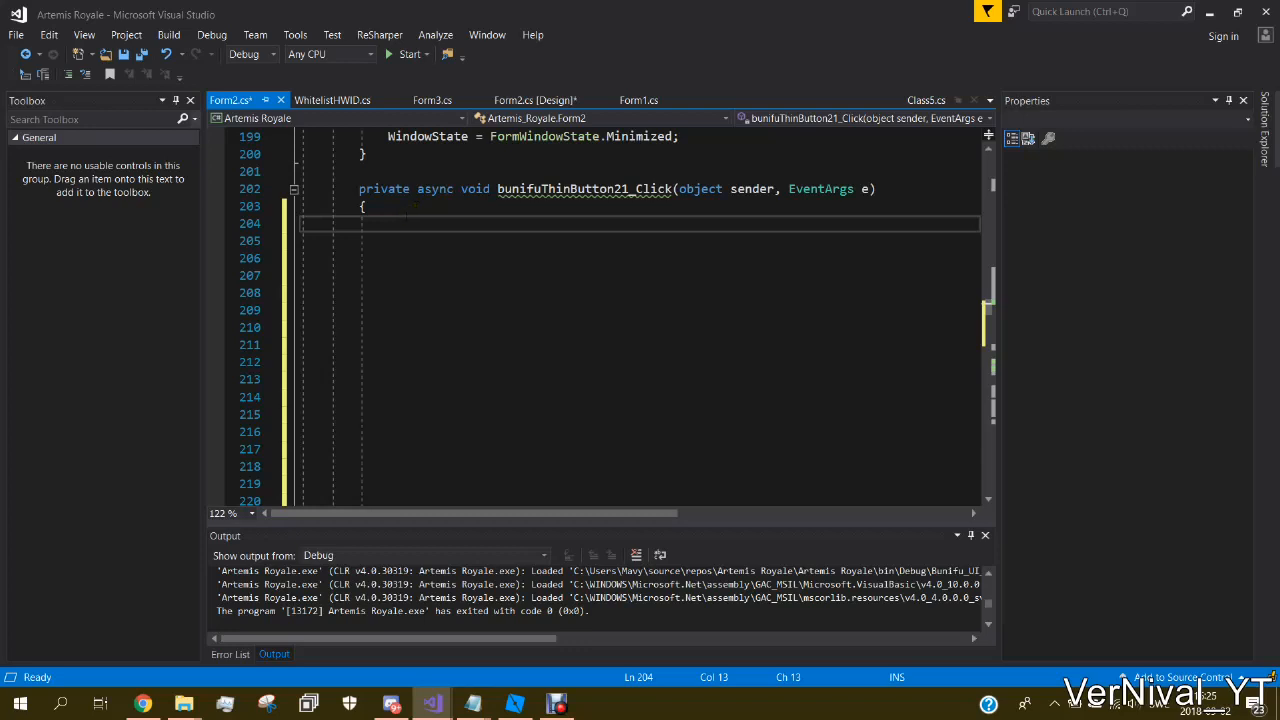
pyautogui.moveTo(368, 232)
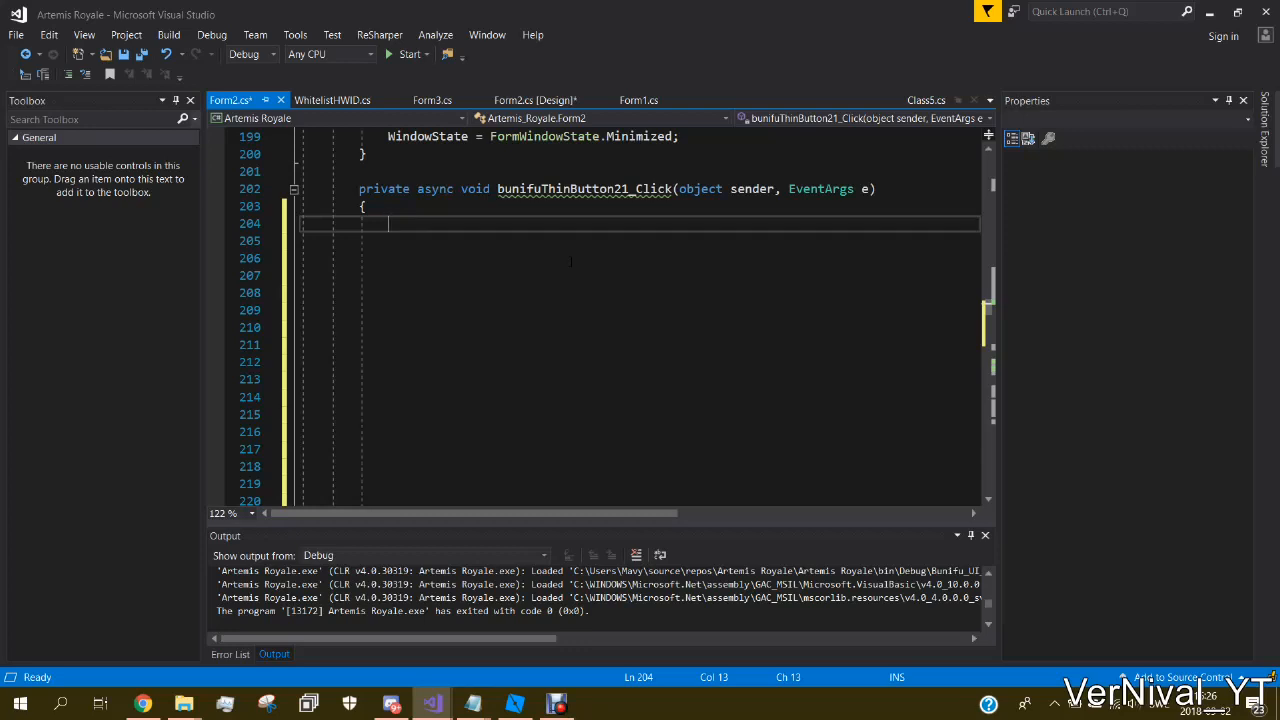
# Step: Write if (scintilla1.Text.Contains("loadstring(game:HttpGet((")) and open its brace block
pyautogui.write('if()')
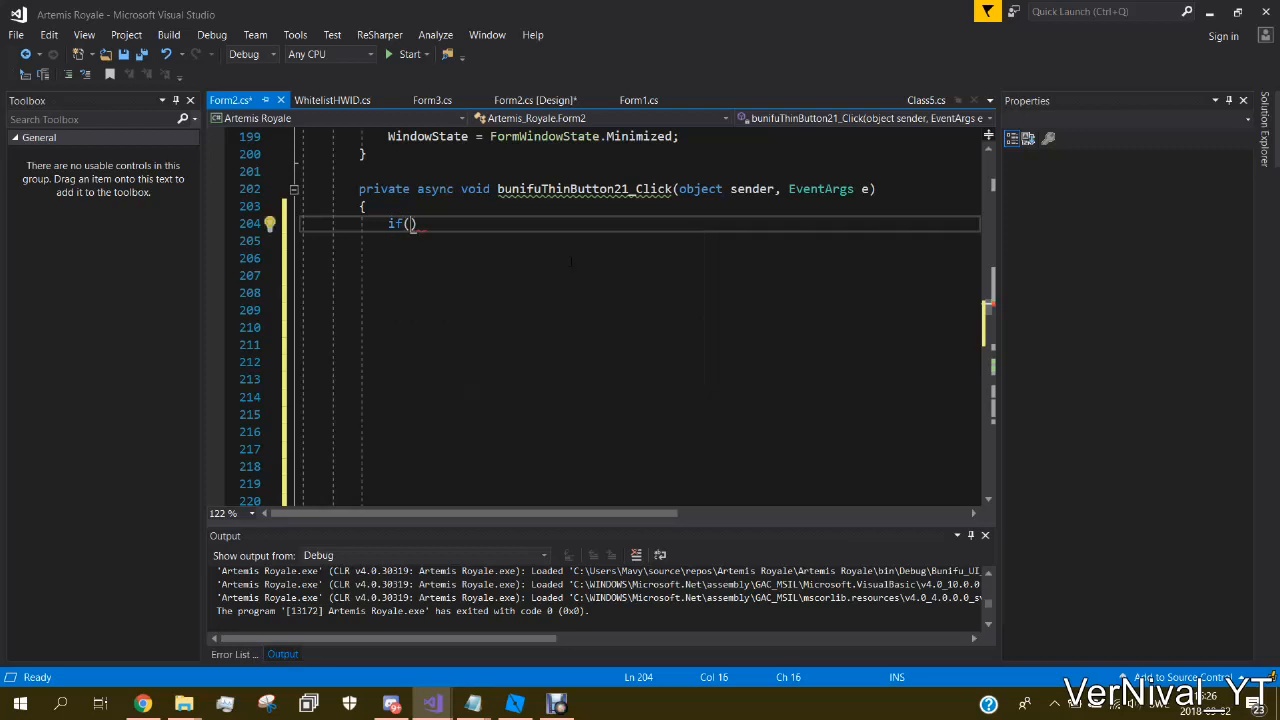
pyautogui.write('scintilla1.')
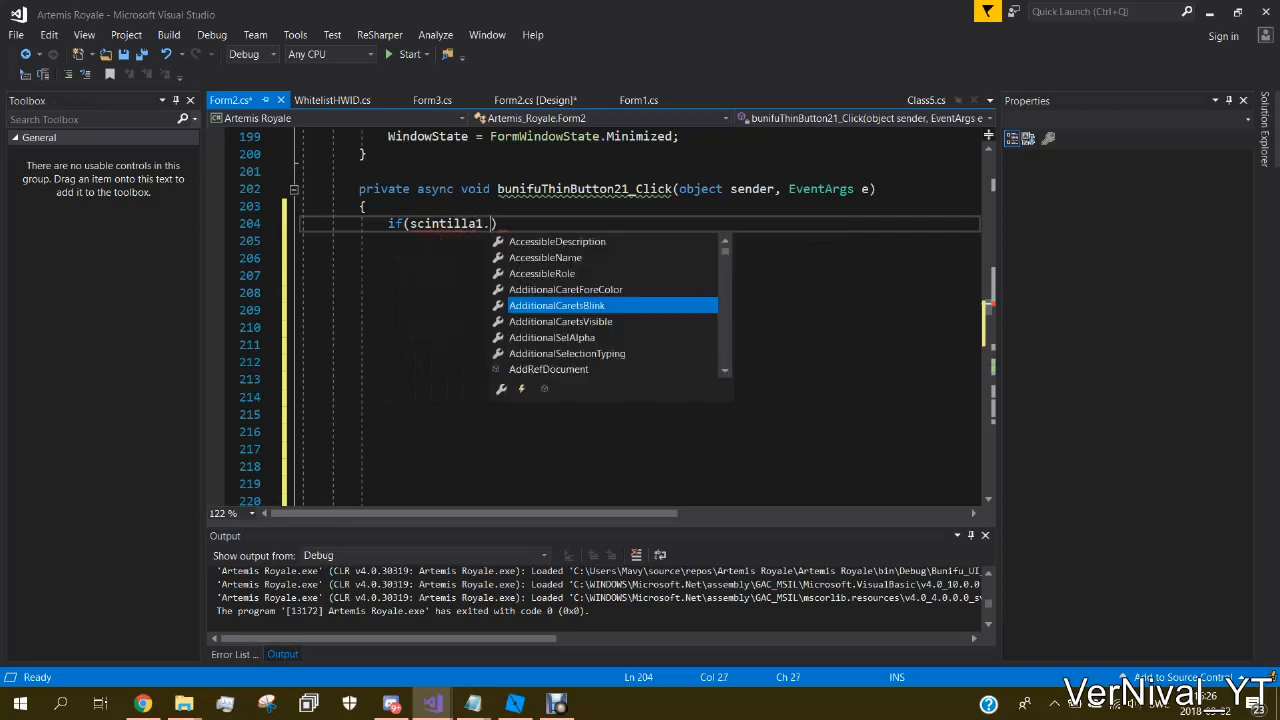
pyautogui.write('Text.')
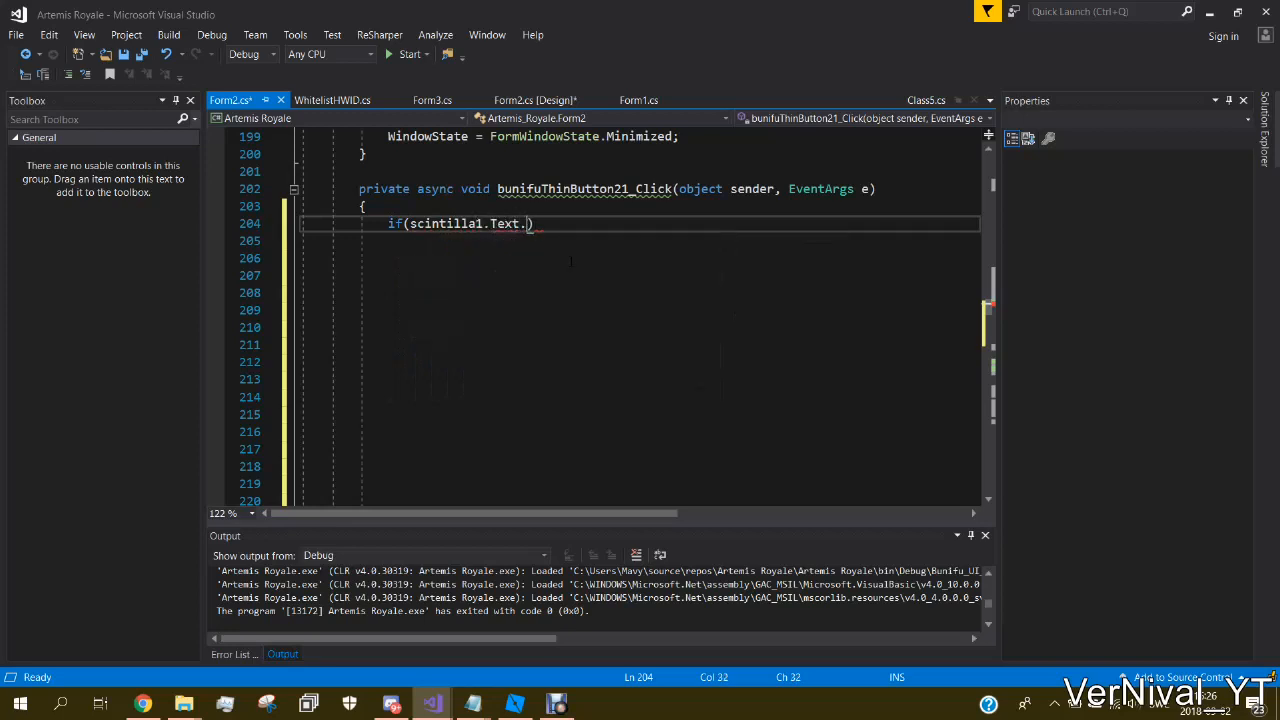
pyautogui.write('Contains)')
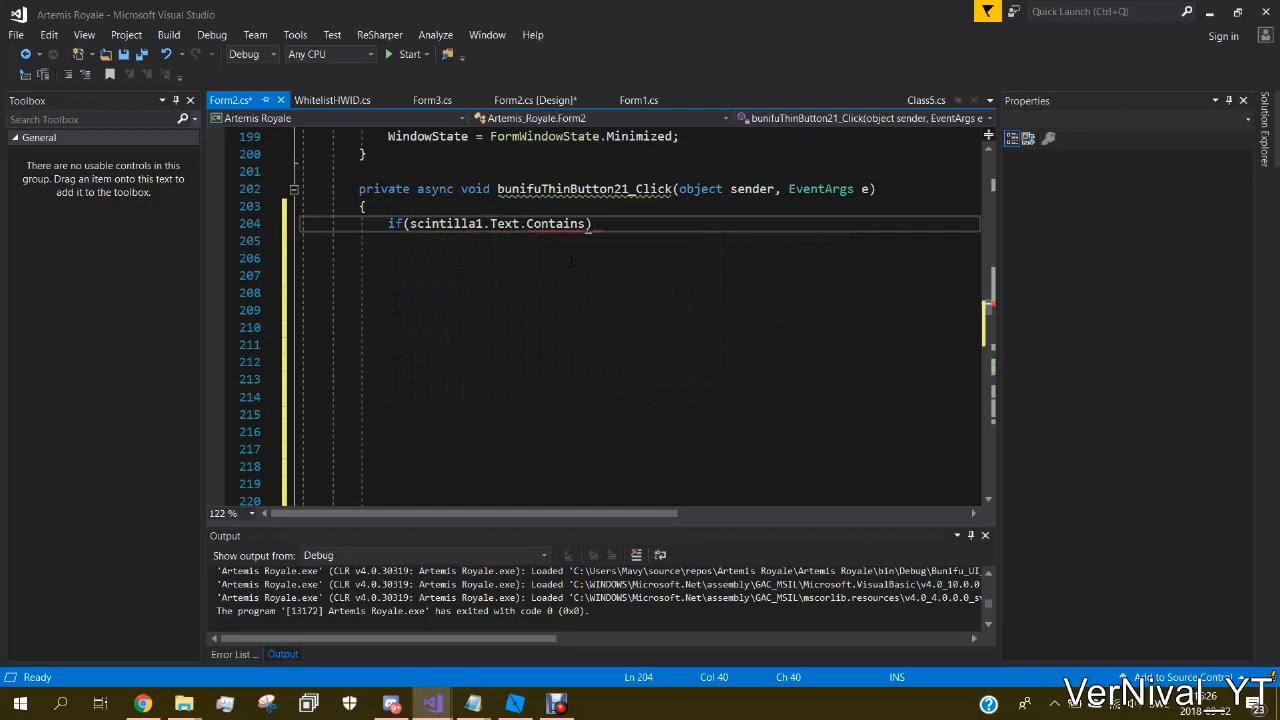
pyautogui.write('"lo"')
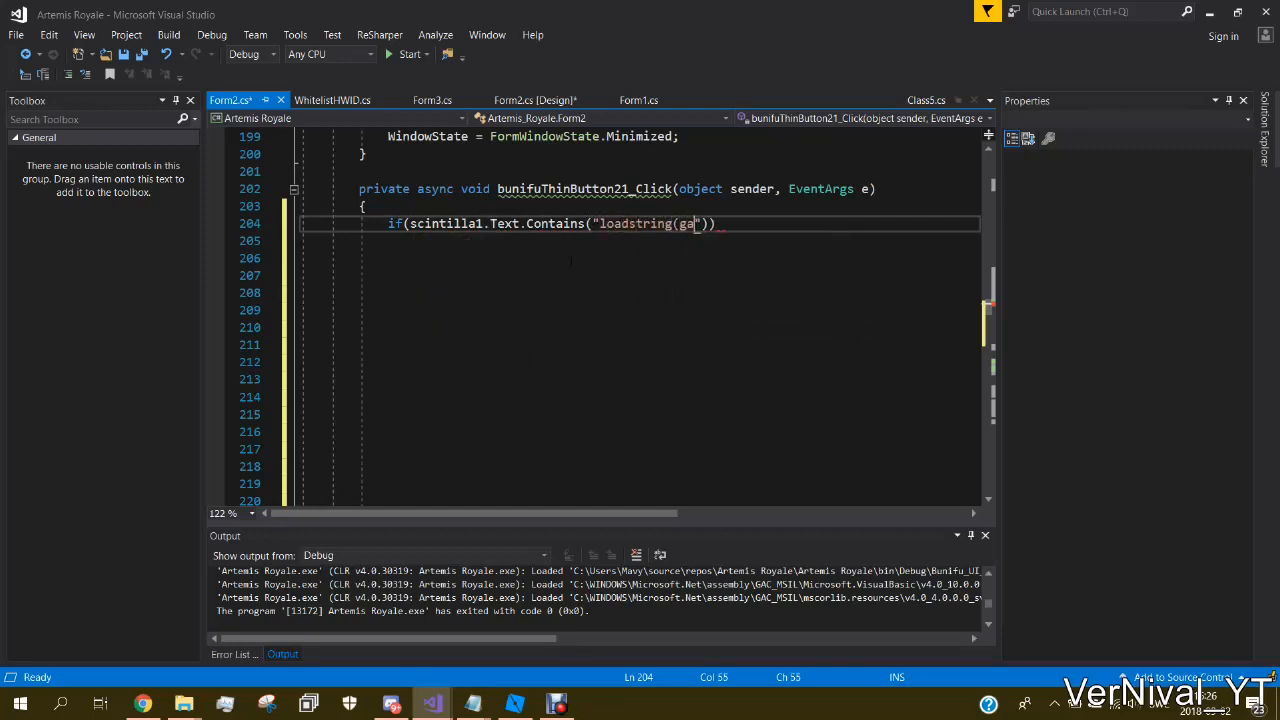
pyautogui.write('(game:Htt')
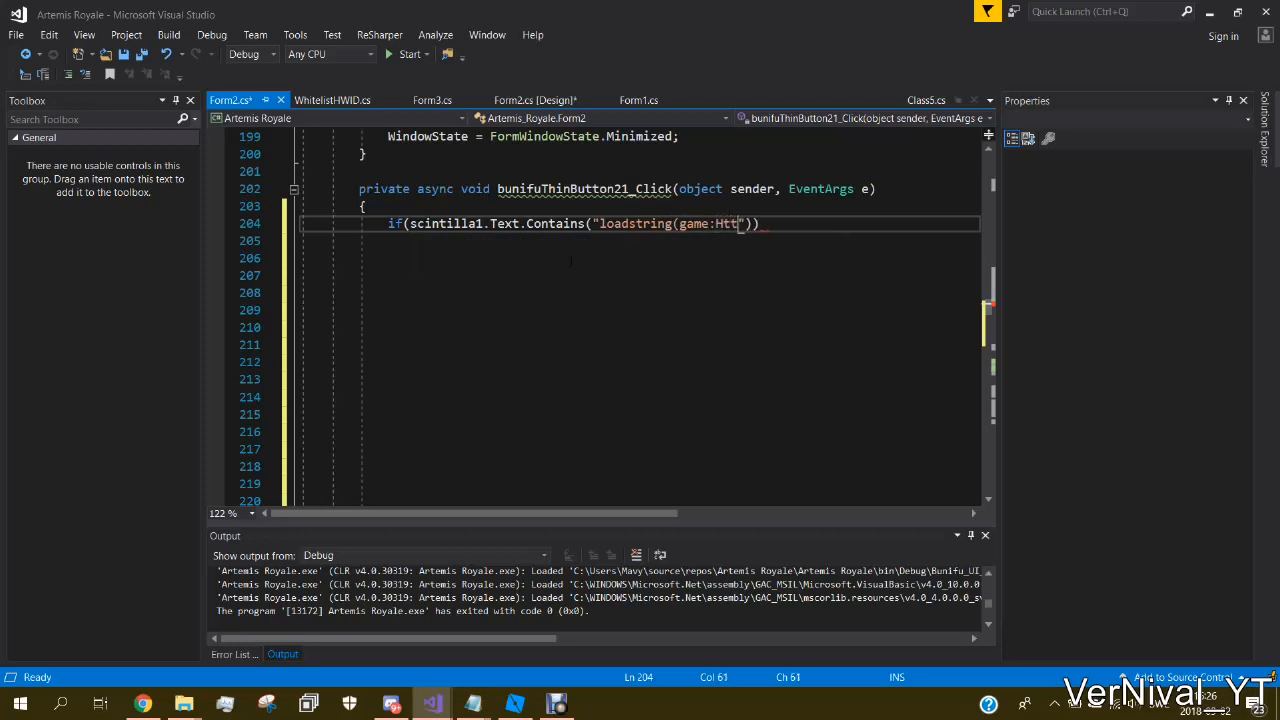
pyautogui.write('pGet')
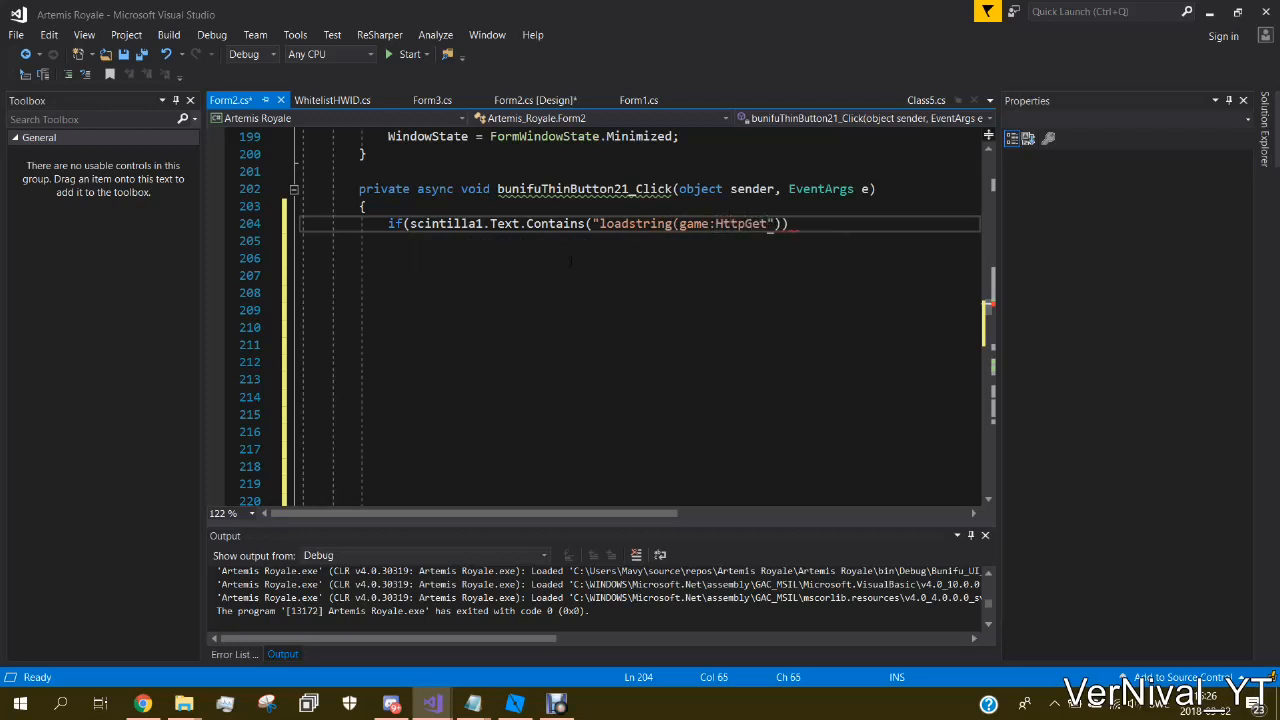
pyautogui.write('((')
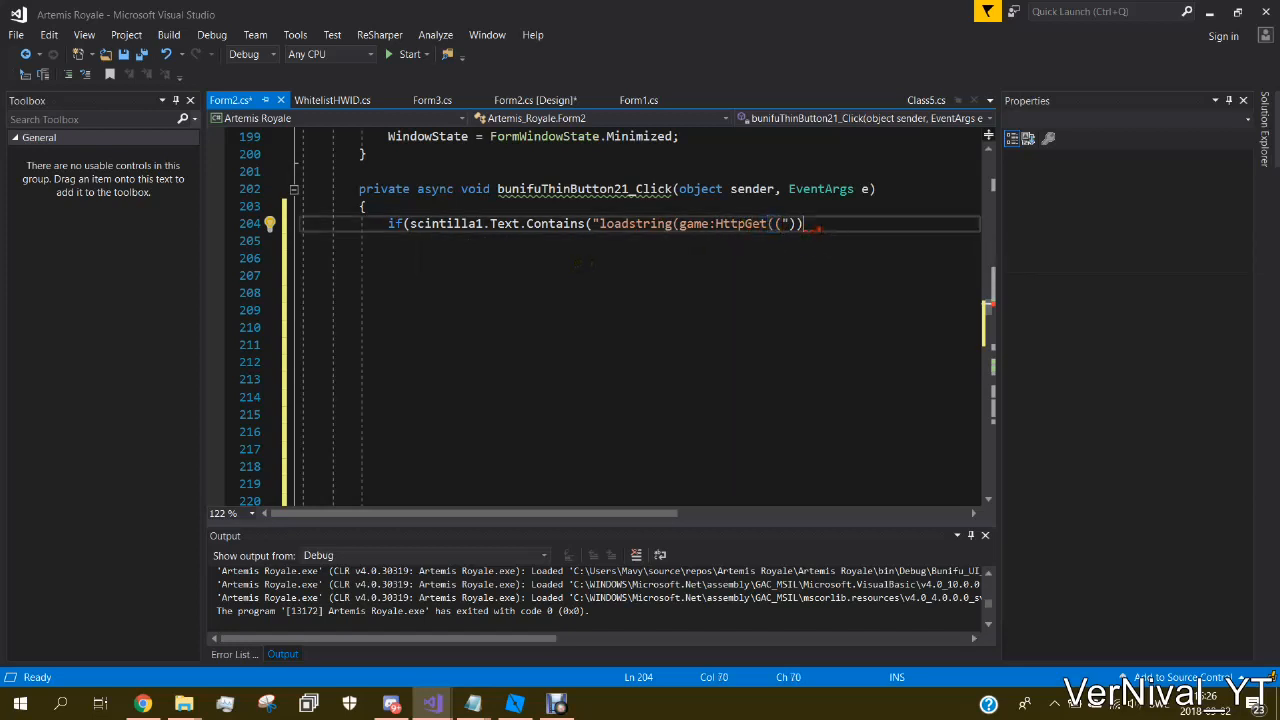
pyautogui.write('{')
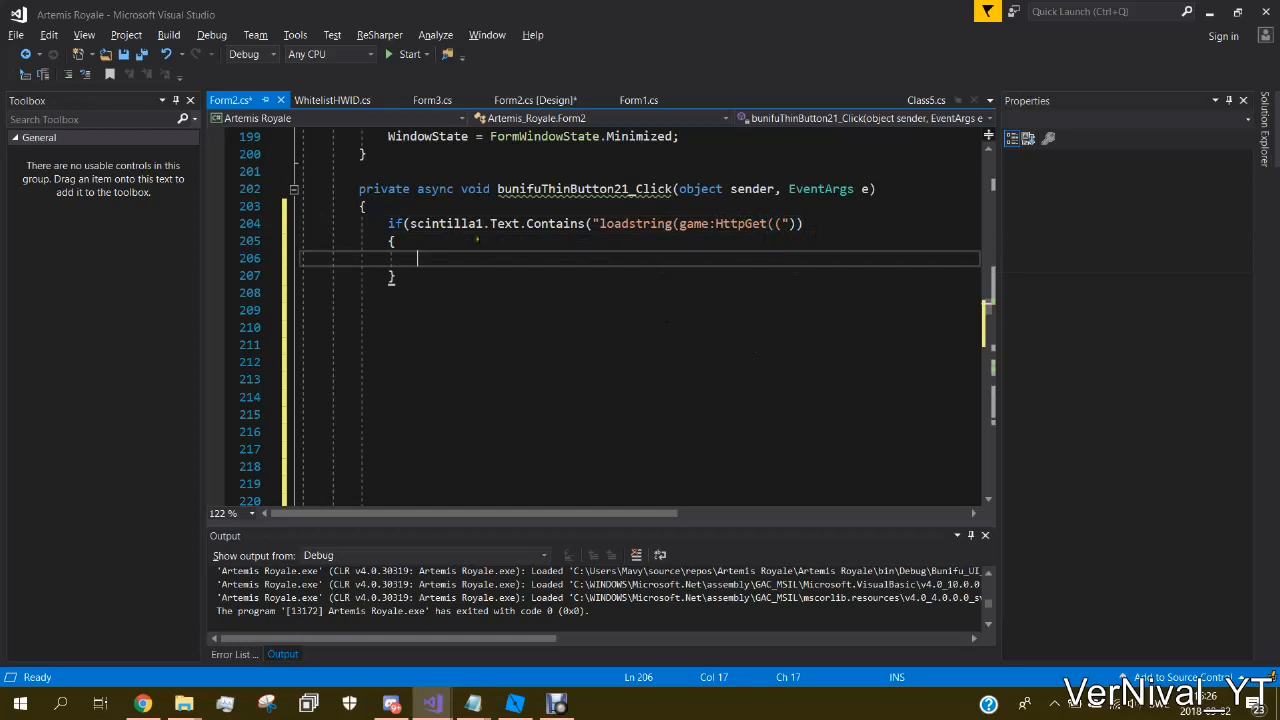
# Step: Declare string text = scintilla1.Text; as the first line of the if block
pyautogui.write('string text =')
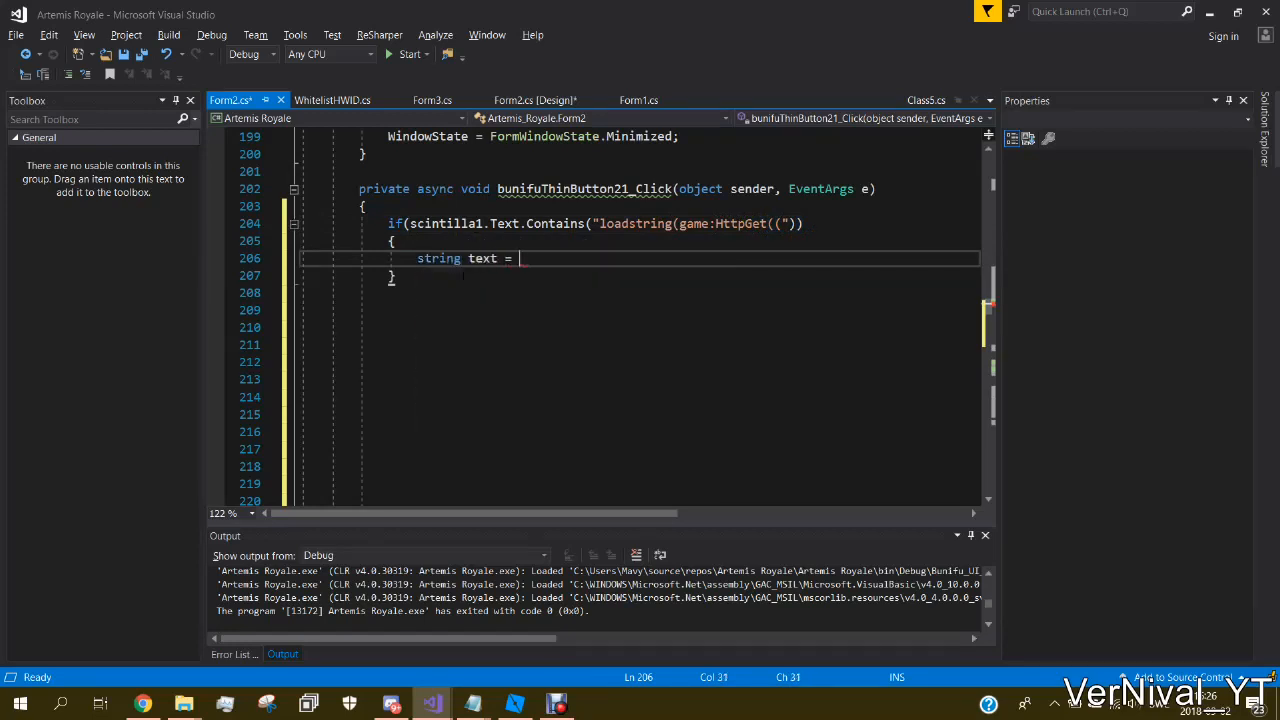
pyautogui.write('scn')
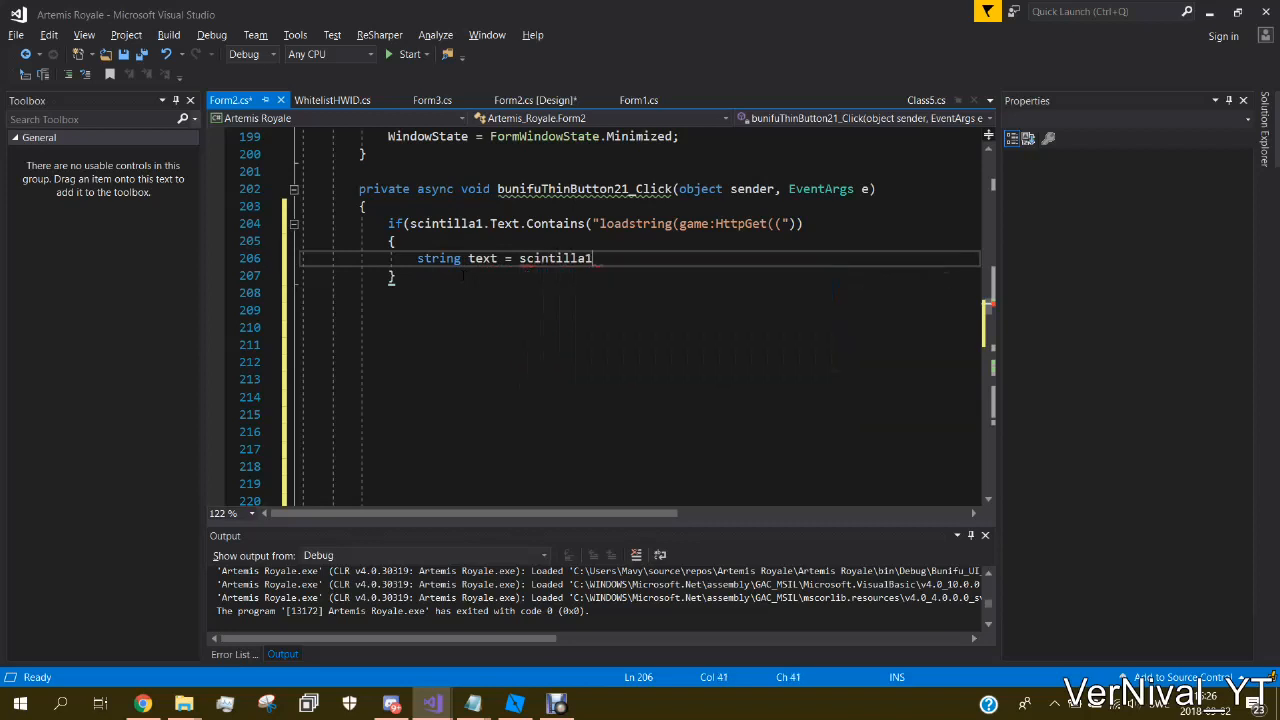
pyautogui.write('.Text;')
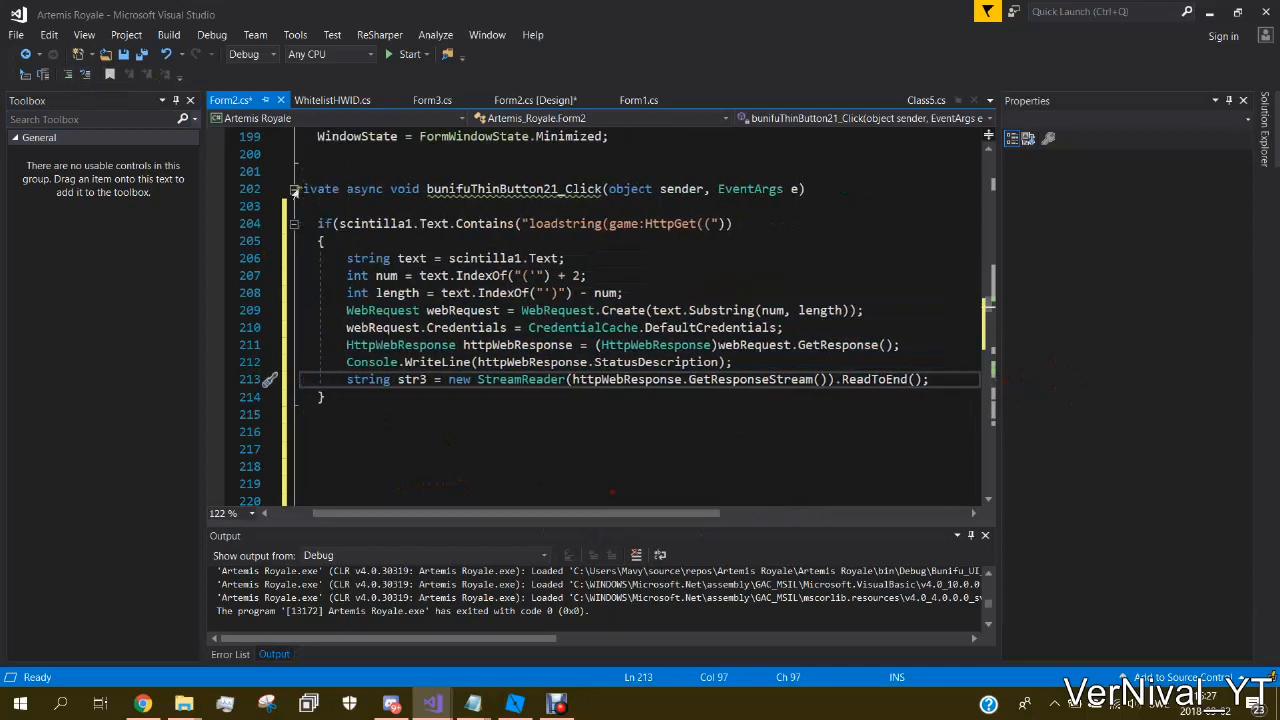
# Step: Start a new line after the str3 statement beginning with a Class5 reference
pyautogui.moveTo(340, 224); pyautogui.dragTo(928, 380)
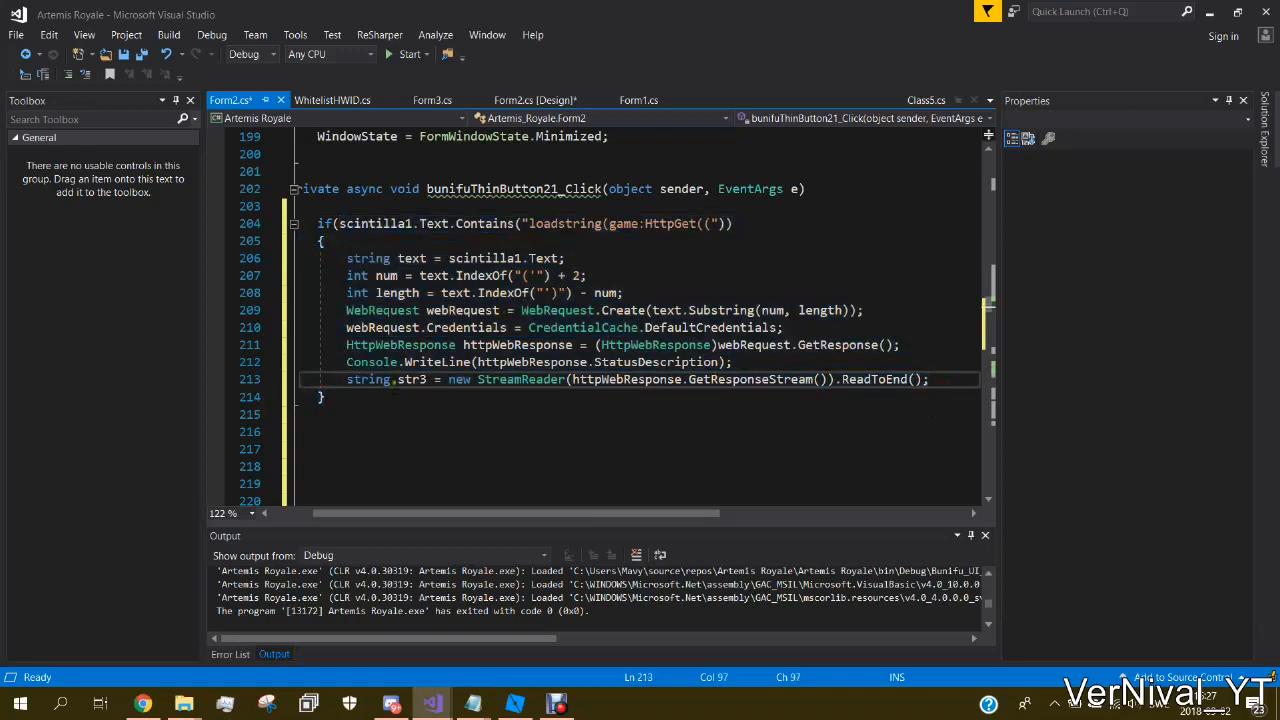
pyautogui.doubleClick(412, 380)
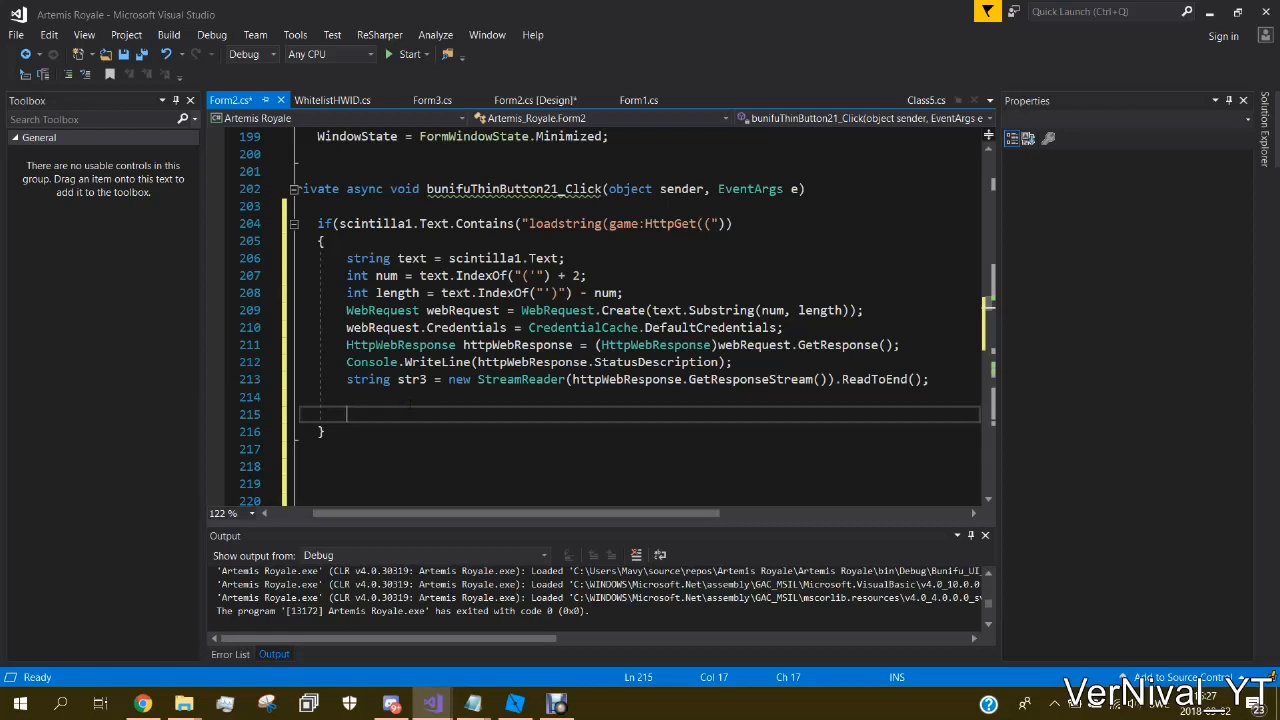
pyautogui.click(556, 704)
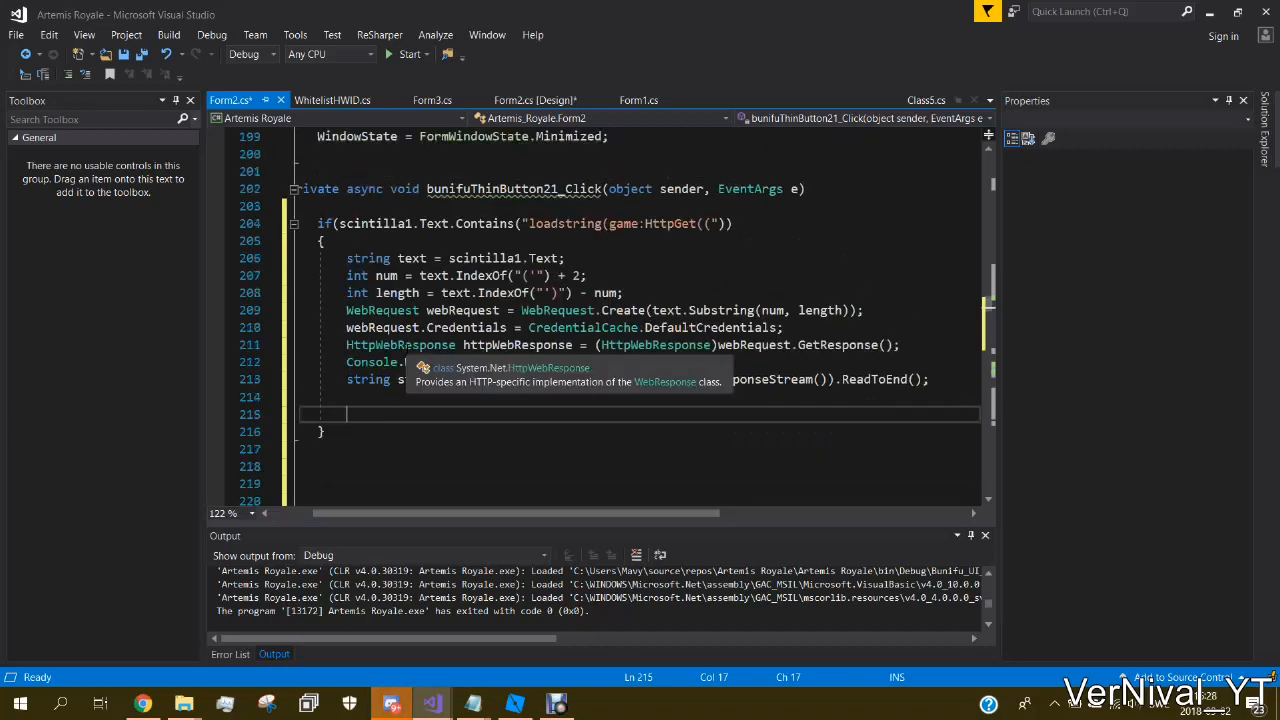
pyautogui.write('class5')
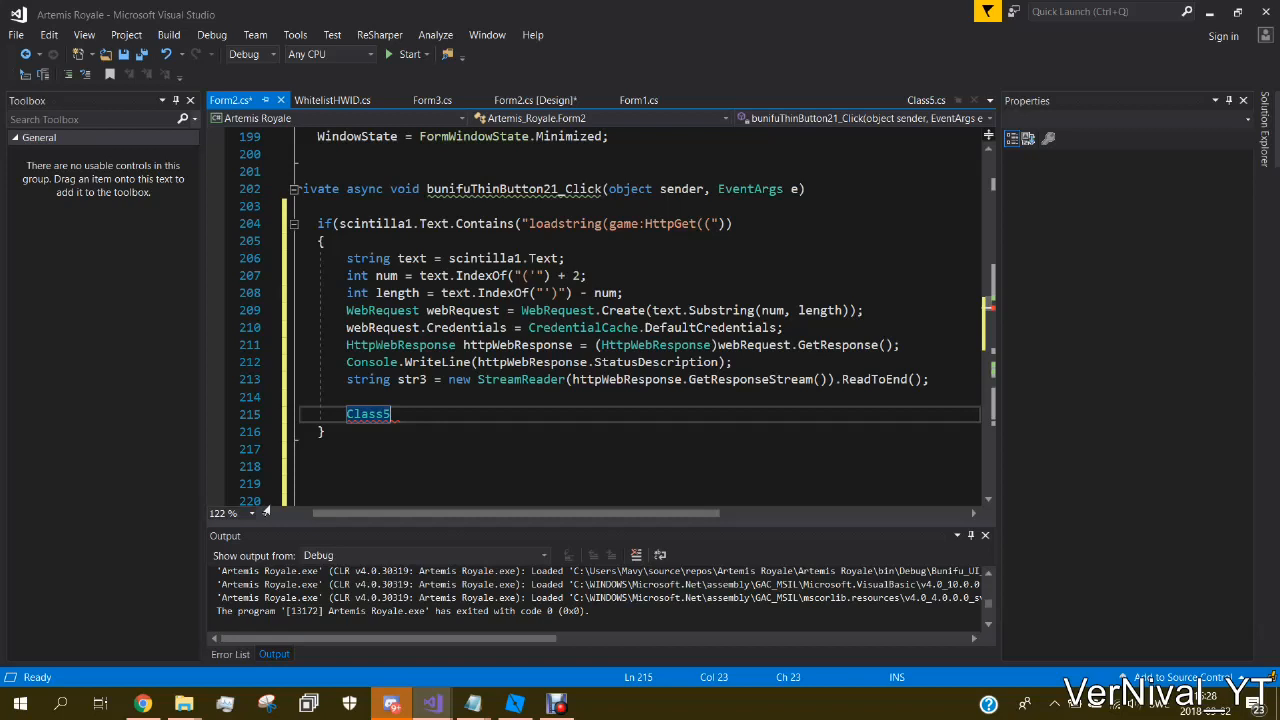
# Step: Complete the line as Class5.smethod_0(""); via IntelliSense
pyautogui.write('.')
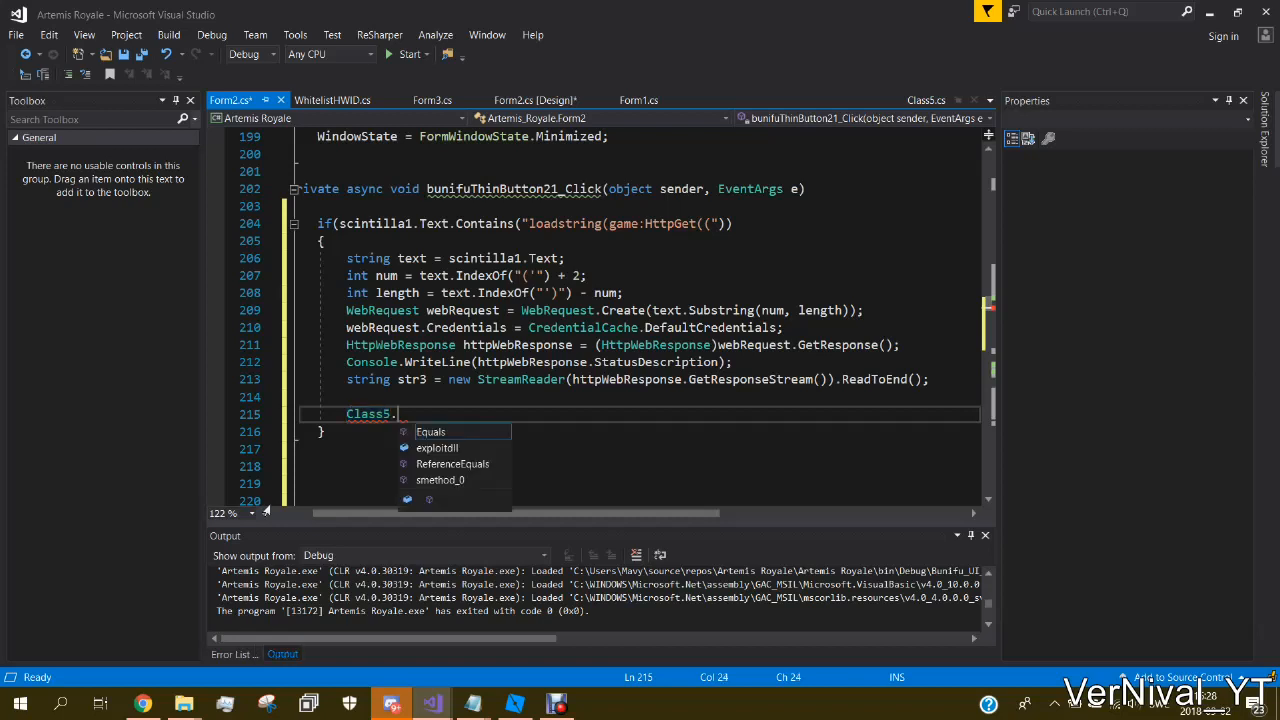
pyautogui.write('smt')
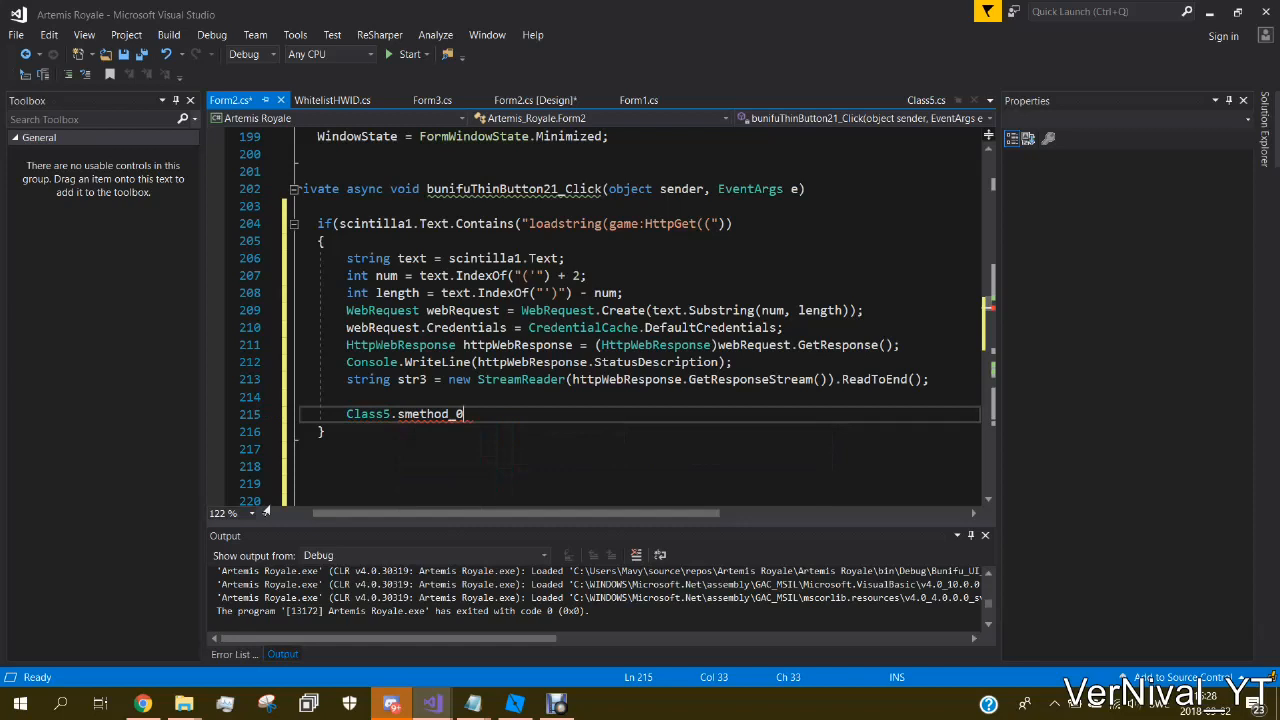
pyautogui.write('("")')
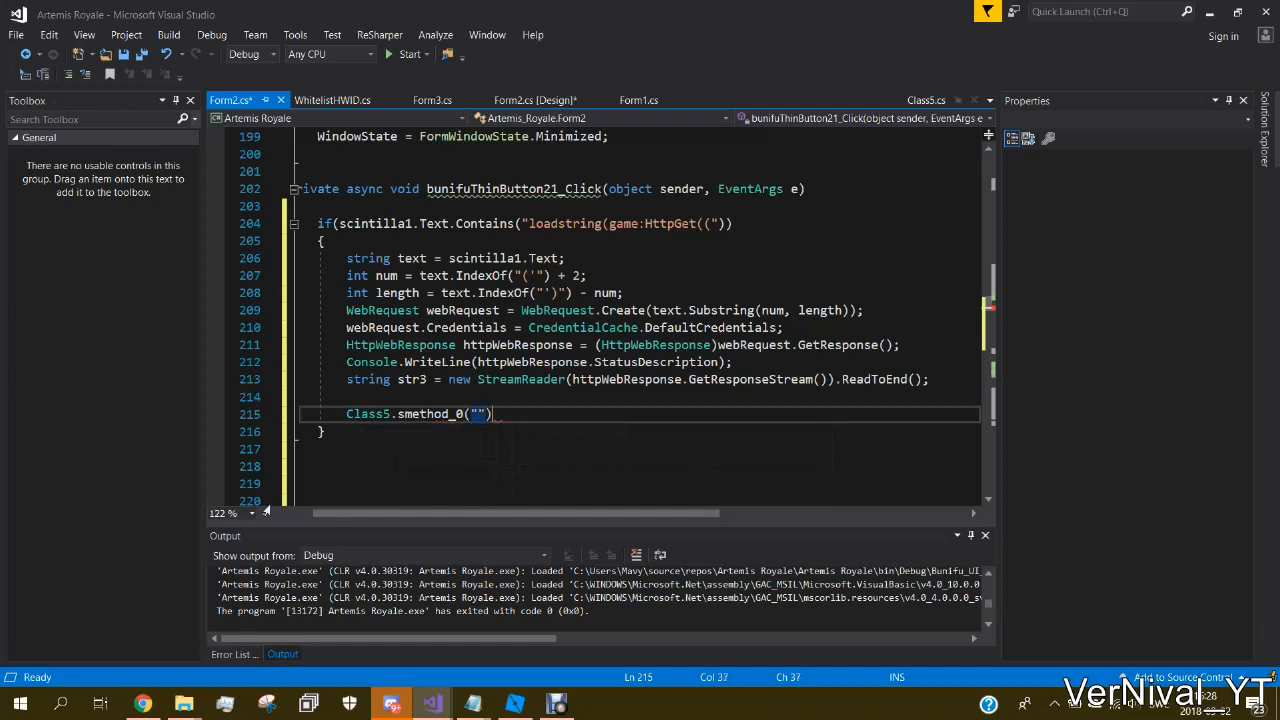
pyautogui.write(';')
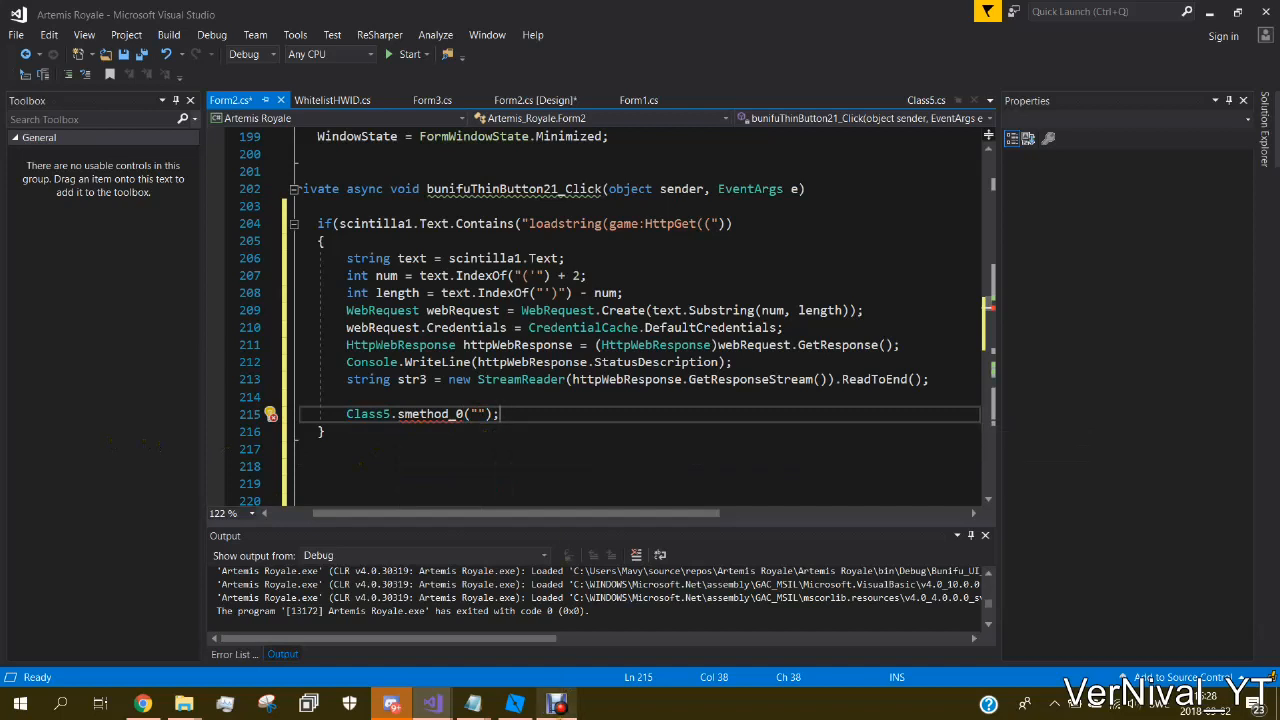
pyautogui.scroll(-3)
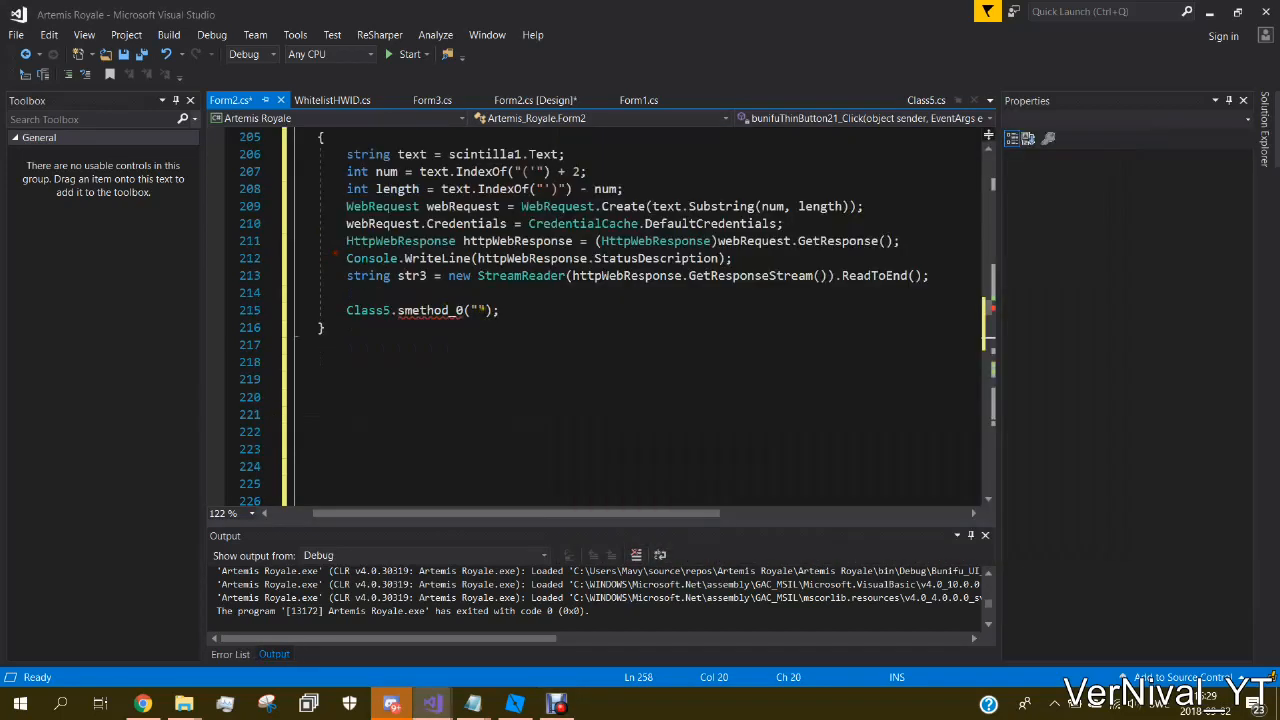
# Step: Replace the Class5.smethod_0 line with the NamedPipeClientStream using-block
pyautogui.tripleClick(420, 310)
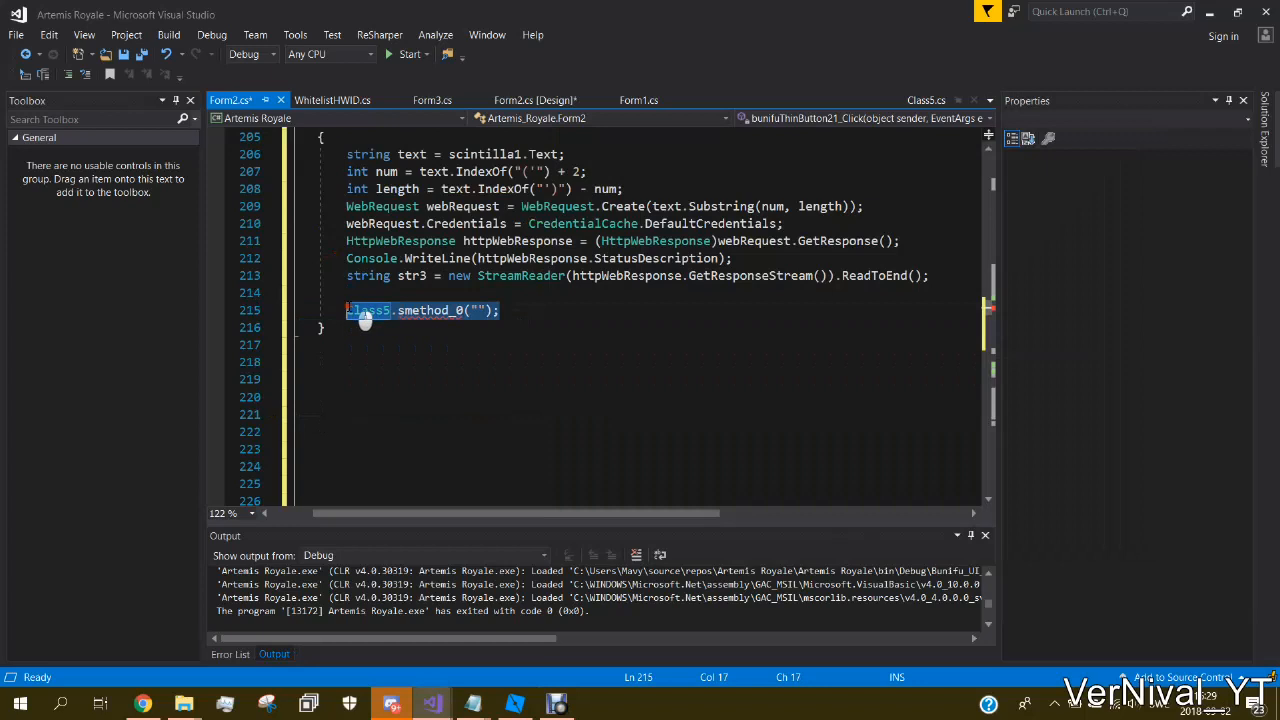
pyautogui.press('Delete')
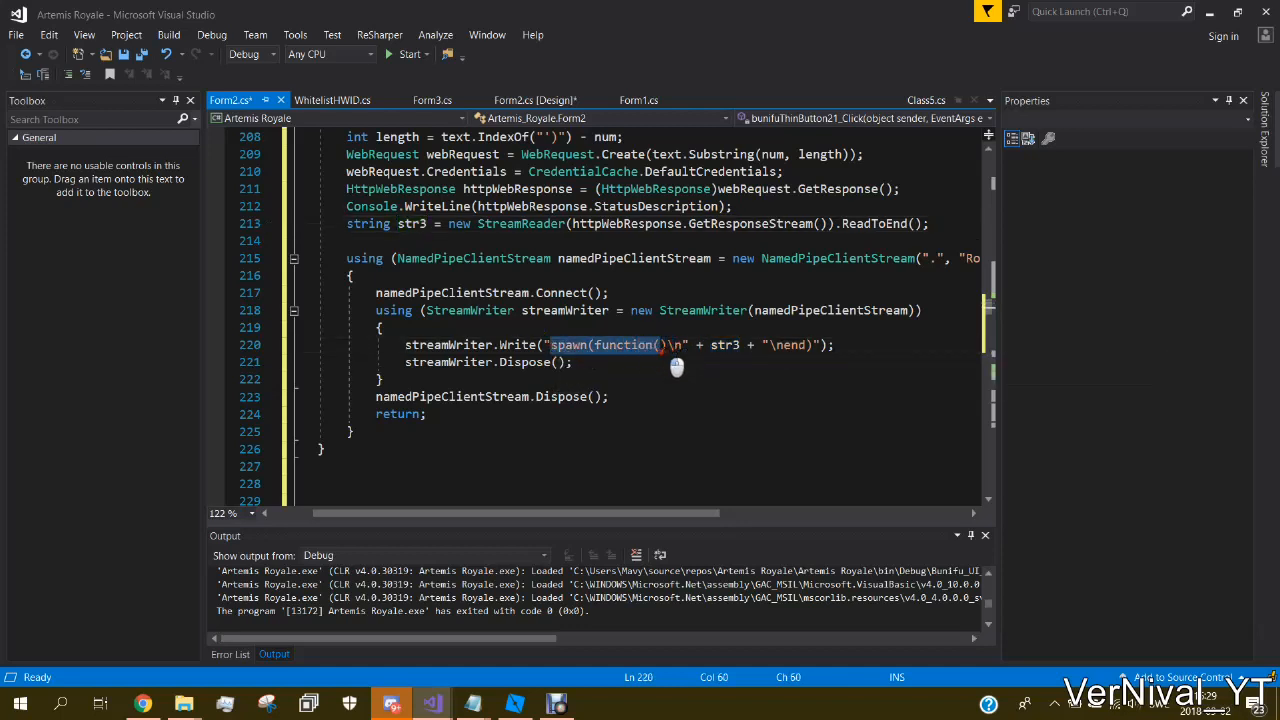
# Step: Remove the "spawn(function()\n" + prefix from the pipe writer's text and select the trailing end marker
pyautogui.moveTo(656, 344); pyautogui.dragTo(572, 360)
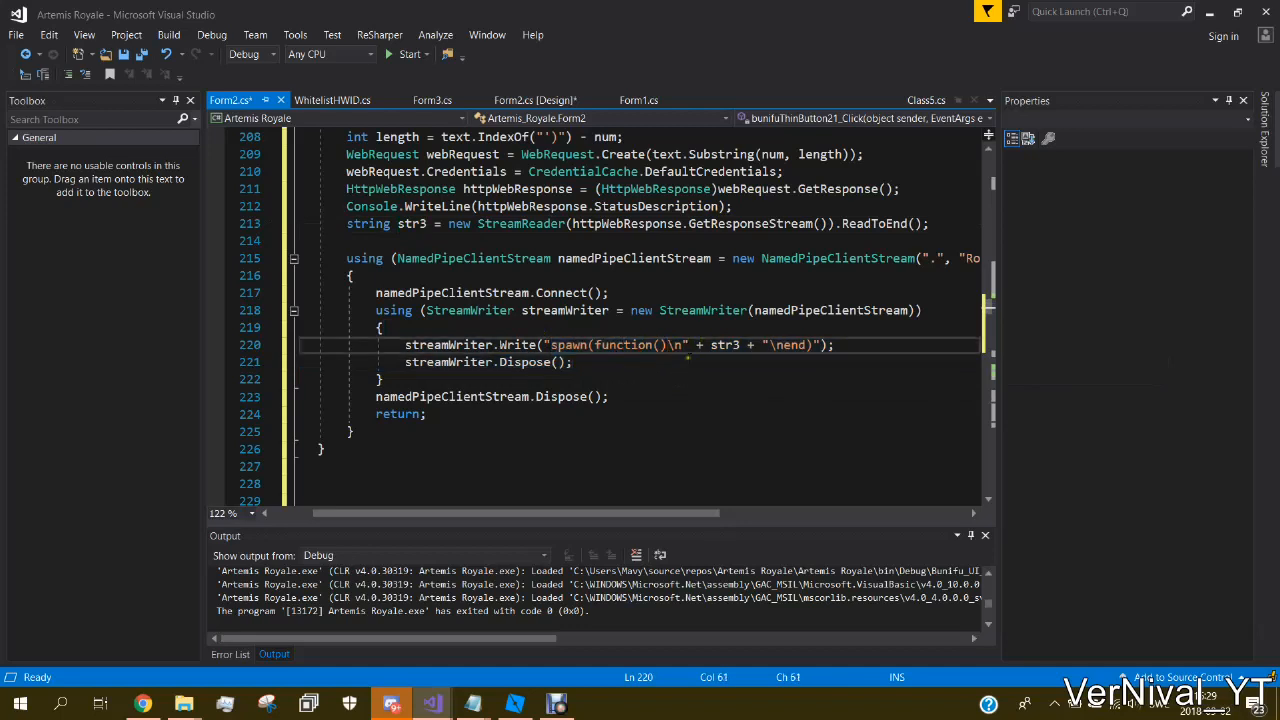
pyautogui.doubleClick(568, 344)
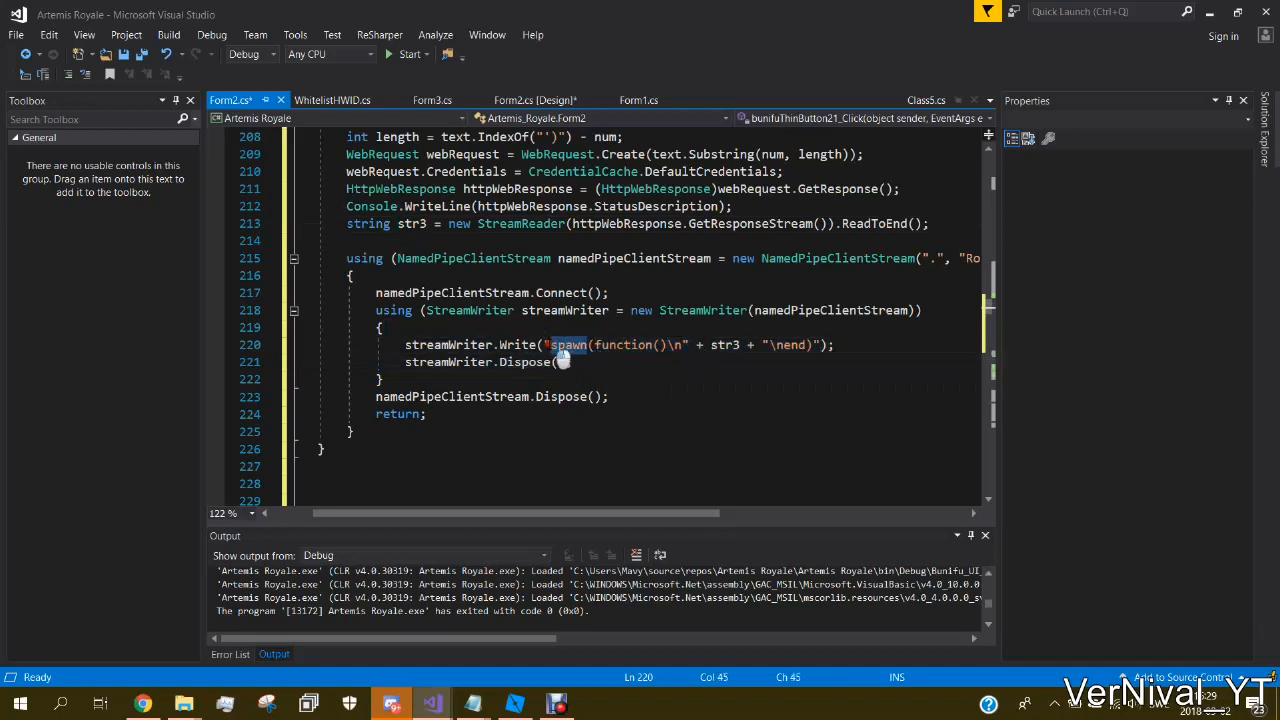
pyautogui.moveTo(560, 344); pyautogui.dragTo(690, 344)
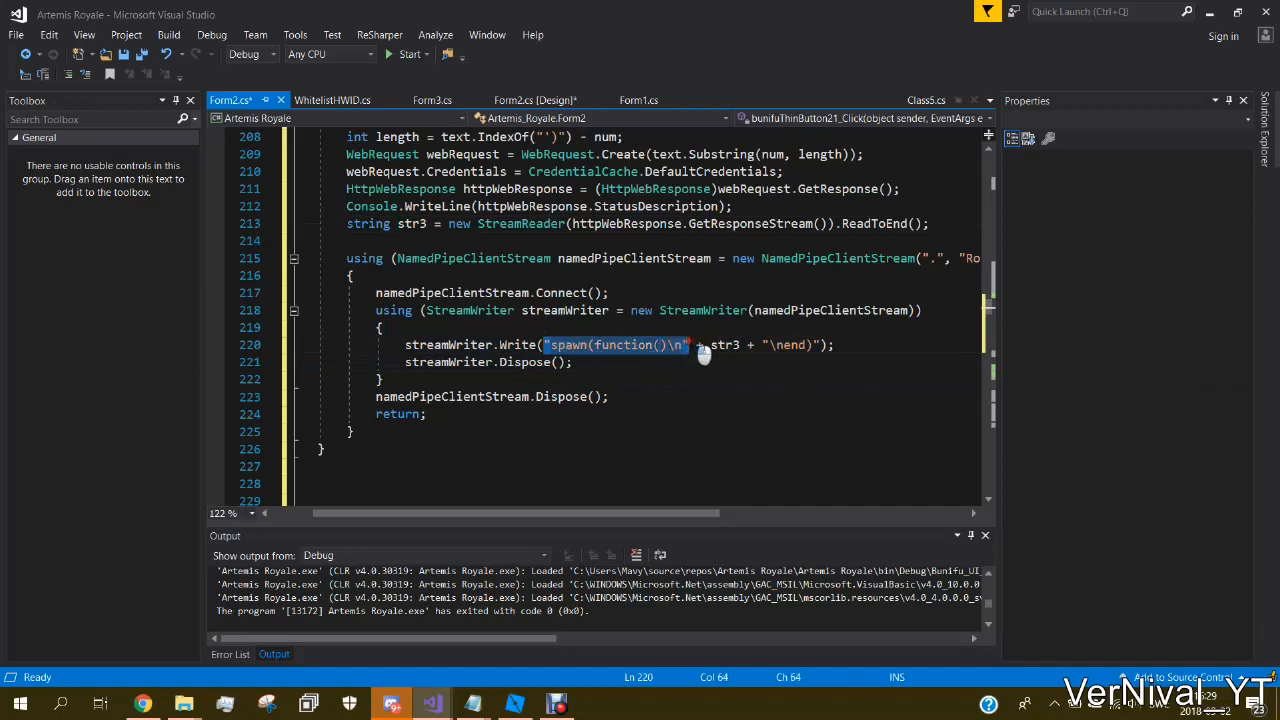
pyautogui.press('Delete')
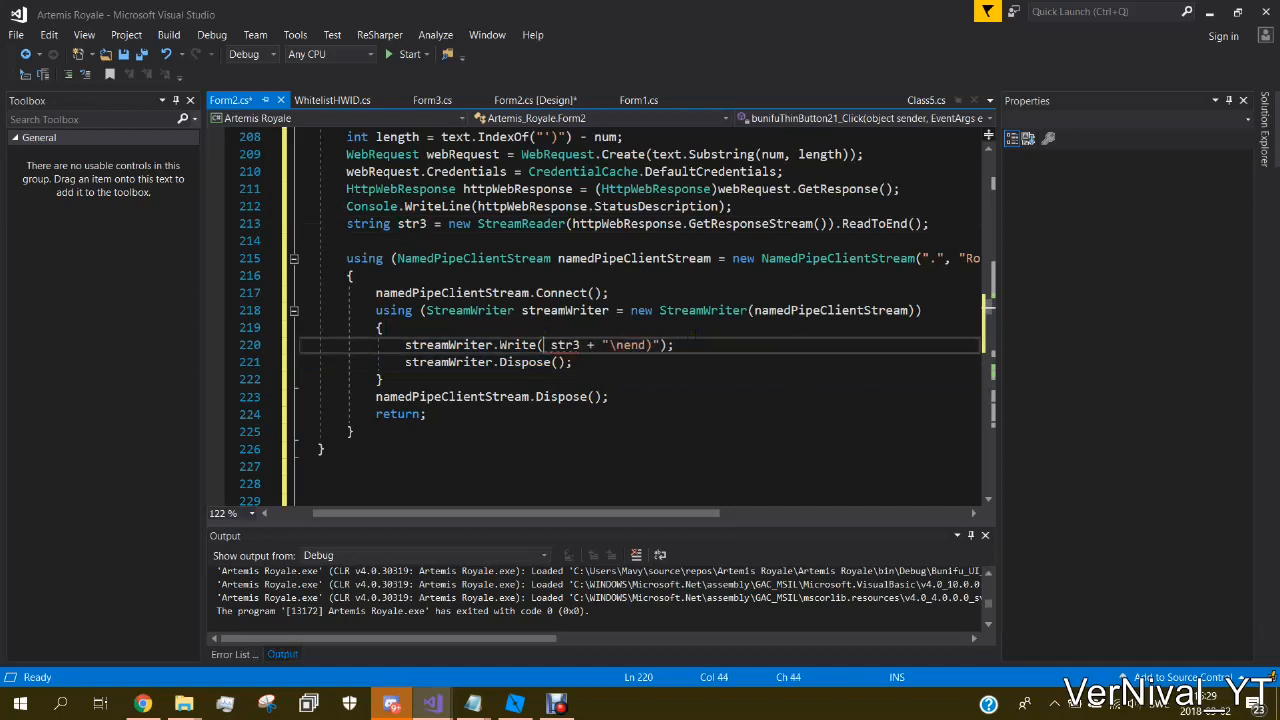
pyautogui.moveTo(544, 344); pyautogui.dragTo(660, 344)
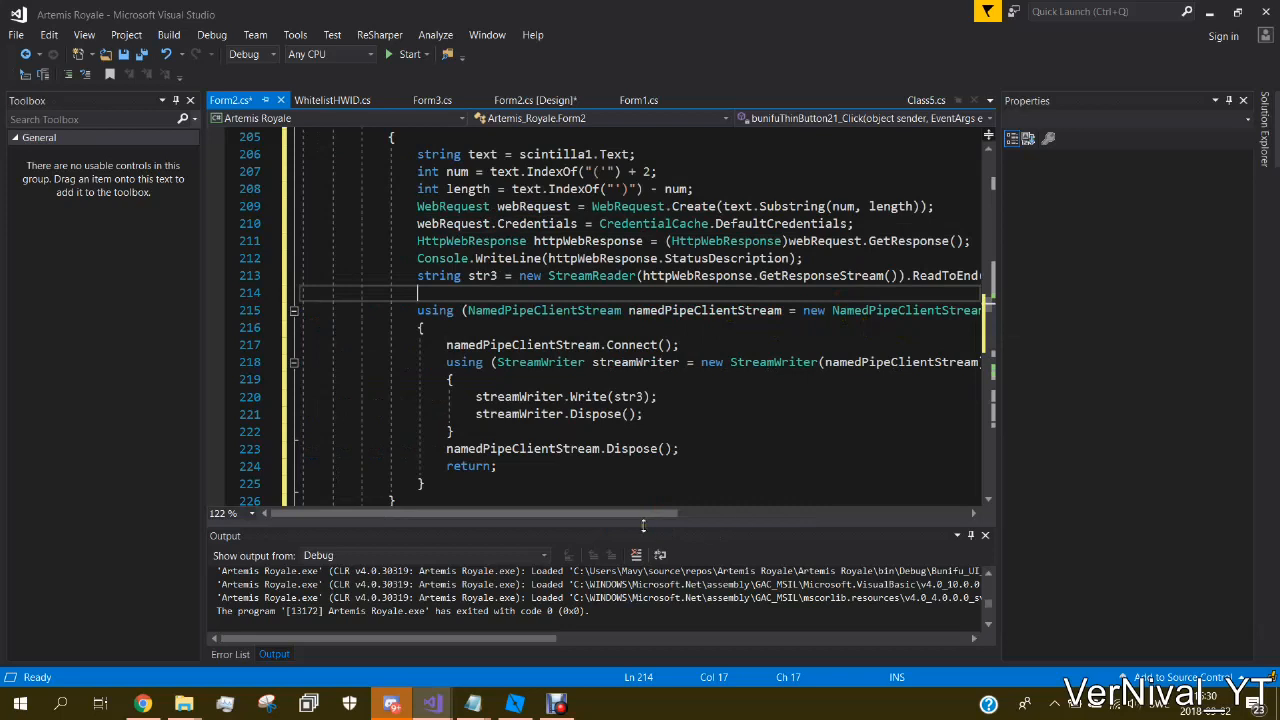
# Step: Reduce the write to str3 only and enter the pipe name starting 'Mone' in the constructor
pyautogui.hscroll(3)
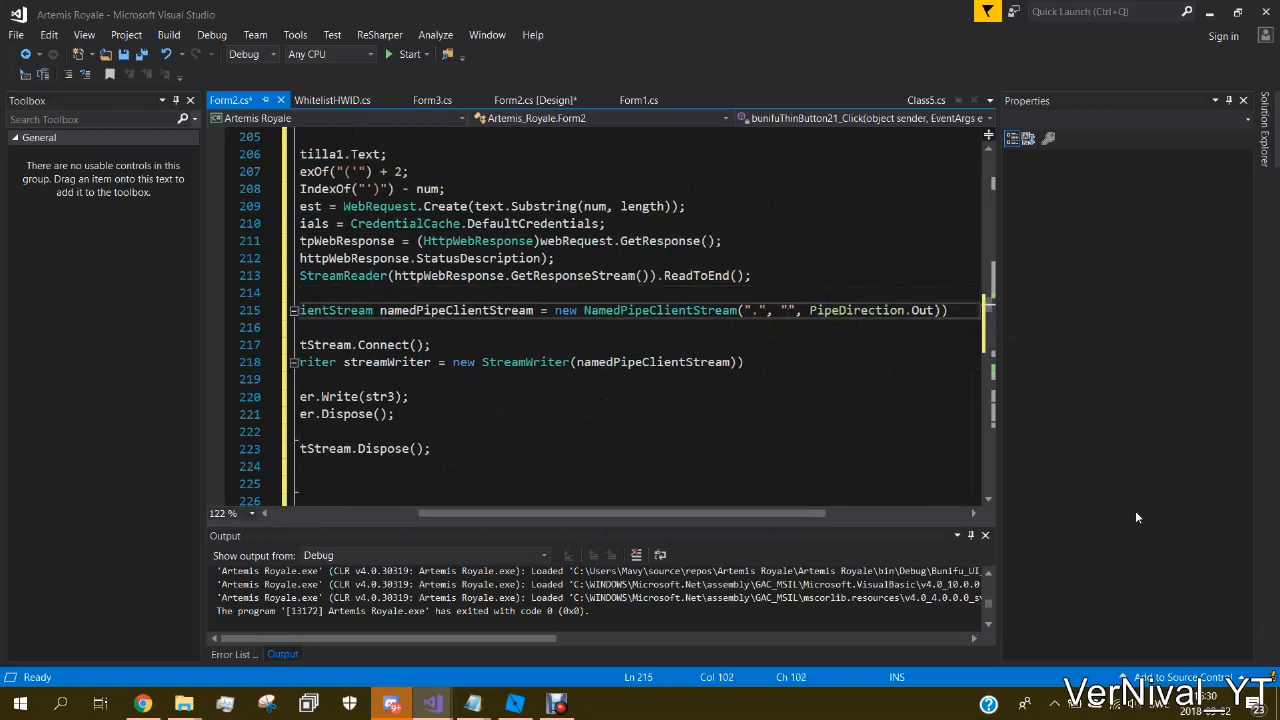
pyautogui.write('Mone')
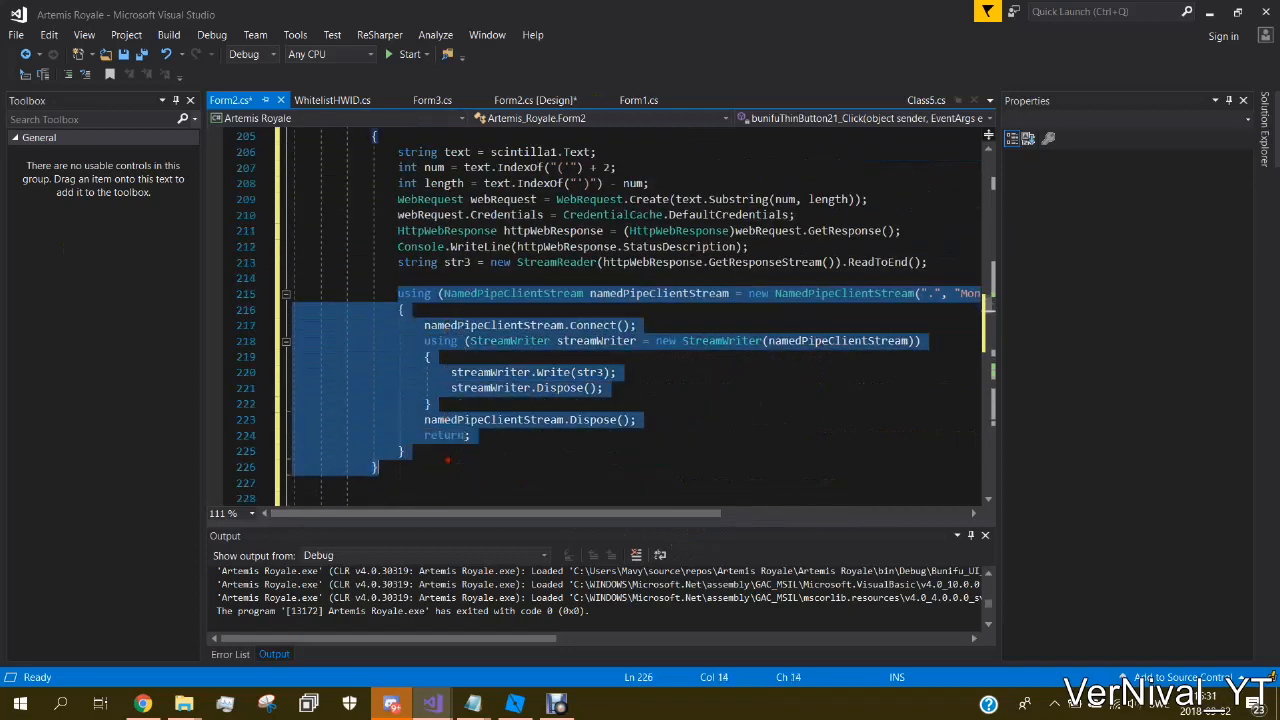
pyautogui.click(402, 450)
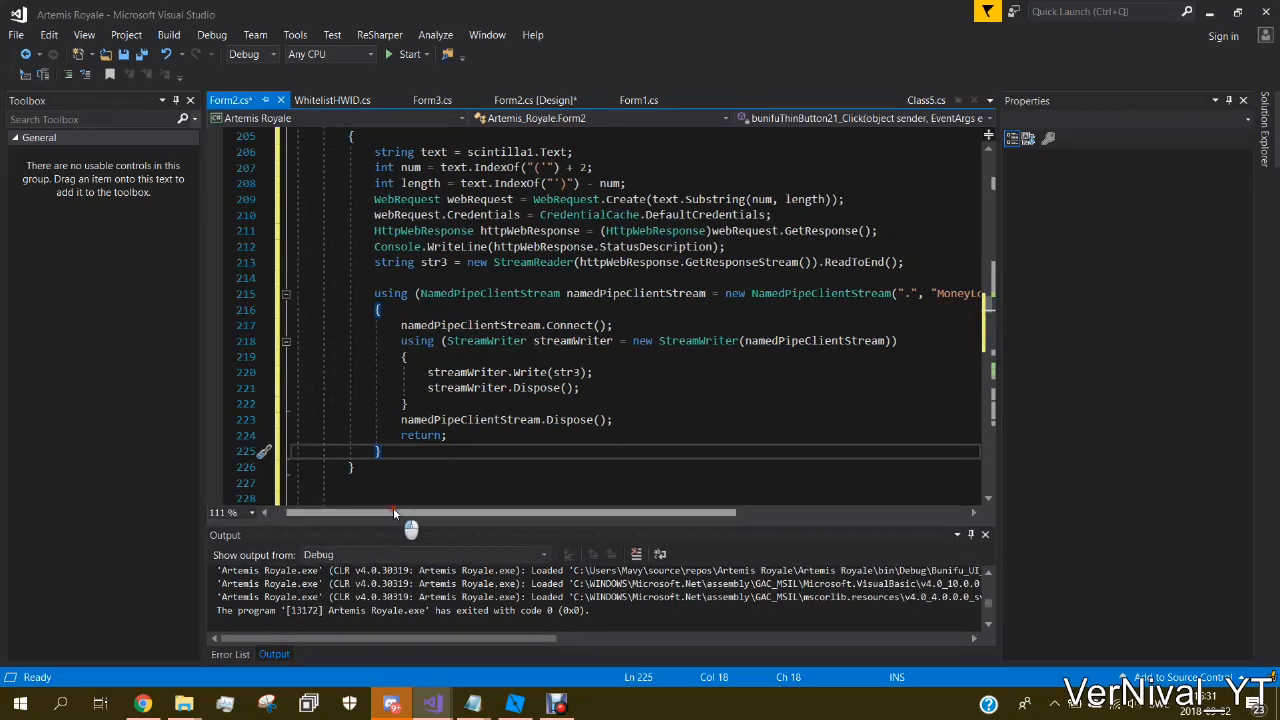
pyautogui.moveTo(410, 512); pyautogui.dragTo(564, 512)
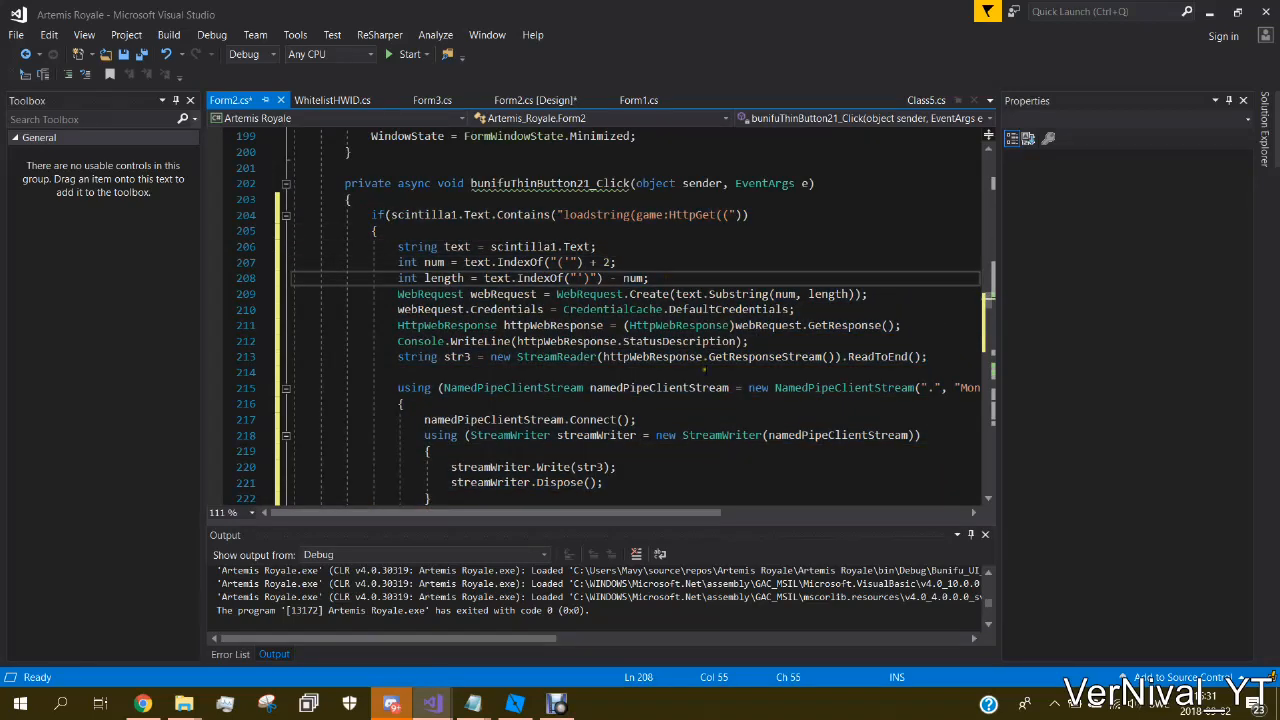
pyautogui.scroll(-3)
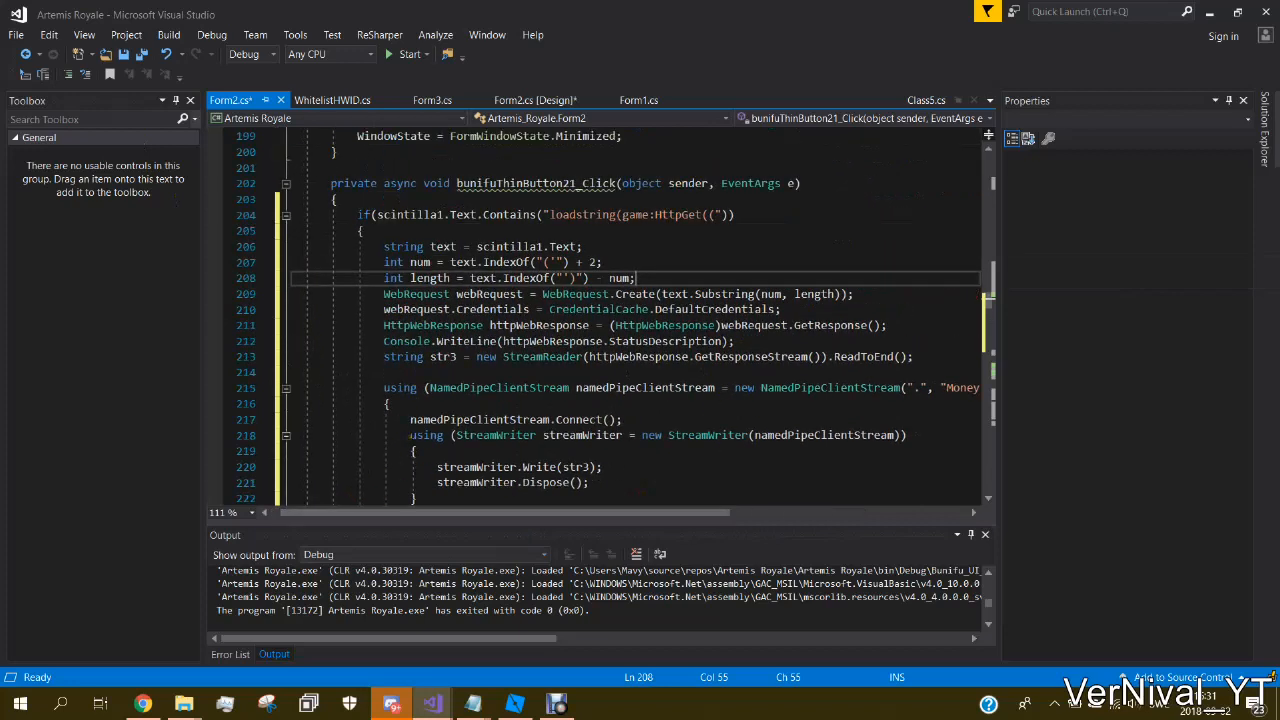
pyautogui.scroll(-3)
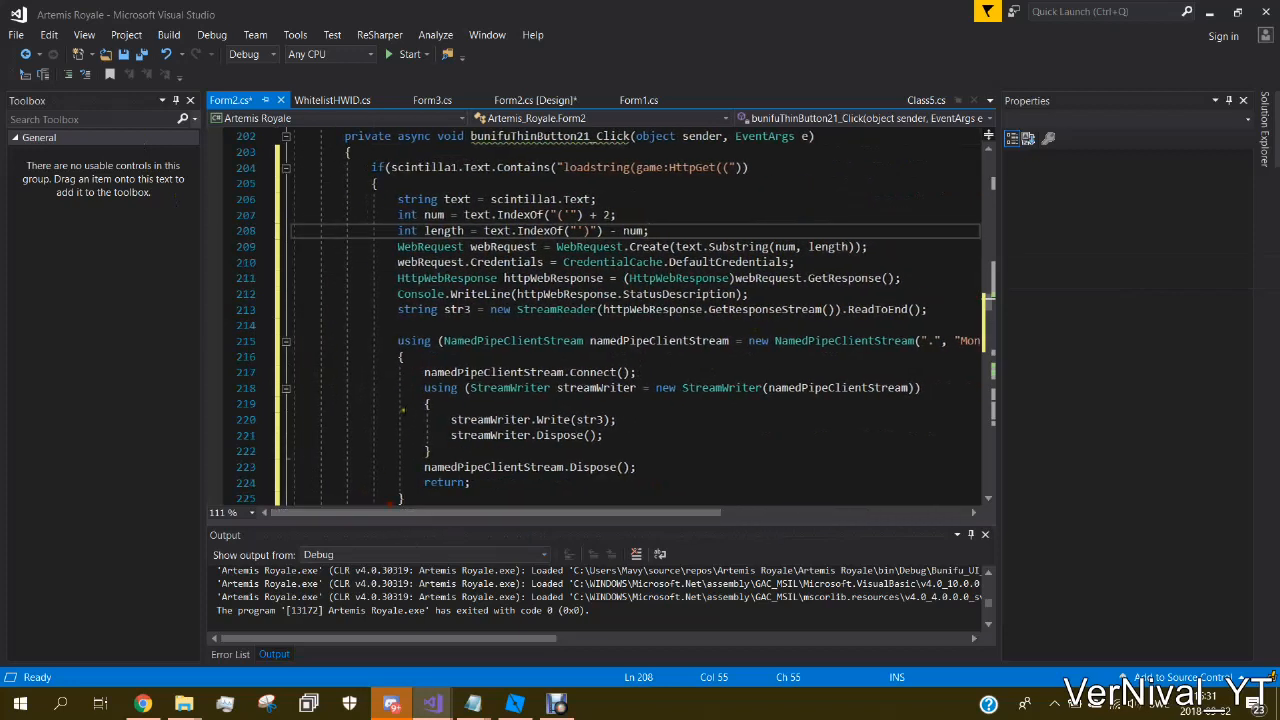